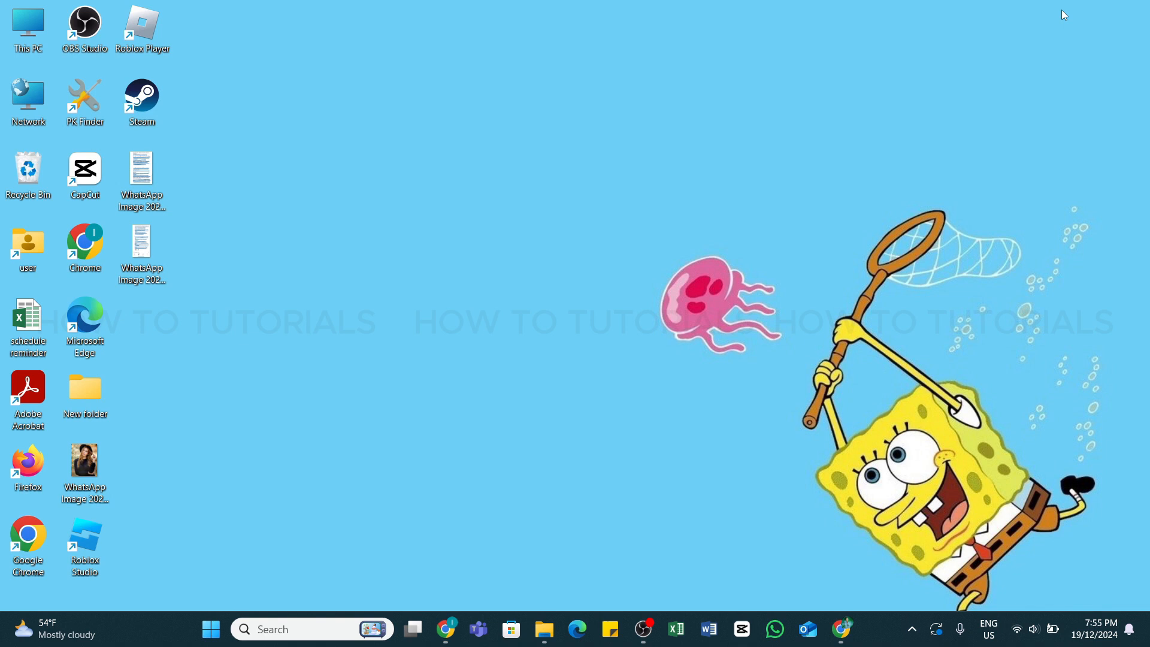
{"action": "mouse_move", "coordinate": [277, 306]}
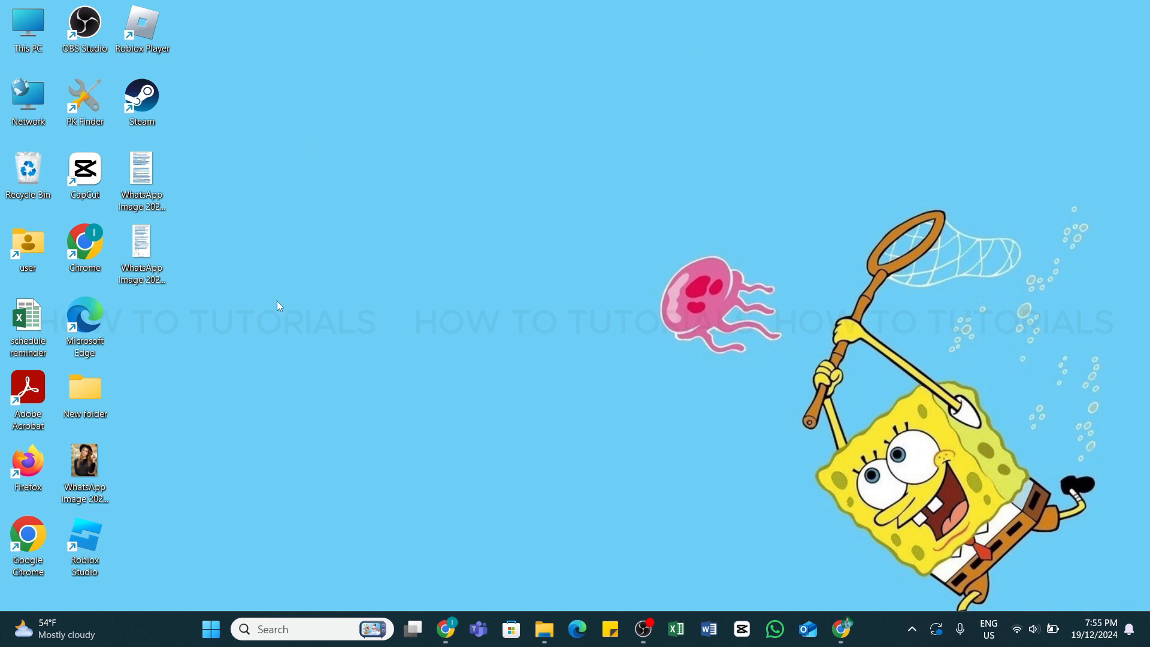
Launch Chrome from the desktop and land on the suno.com home page.
{"action": "left_click", "coordinate": [444, 628]}
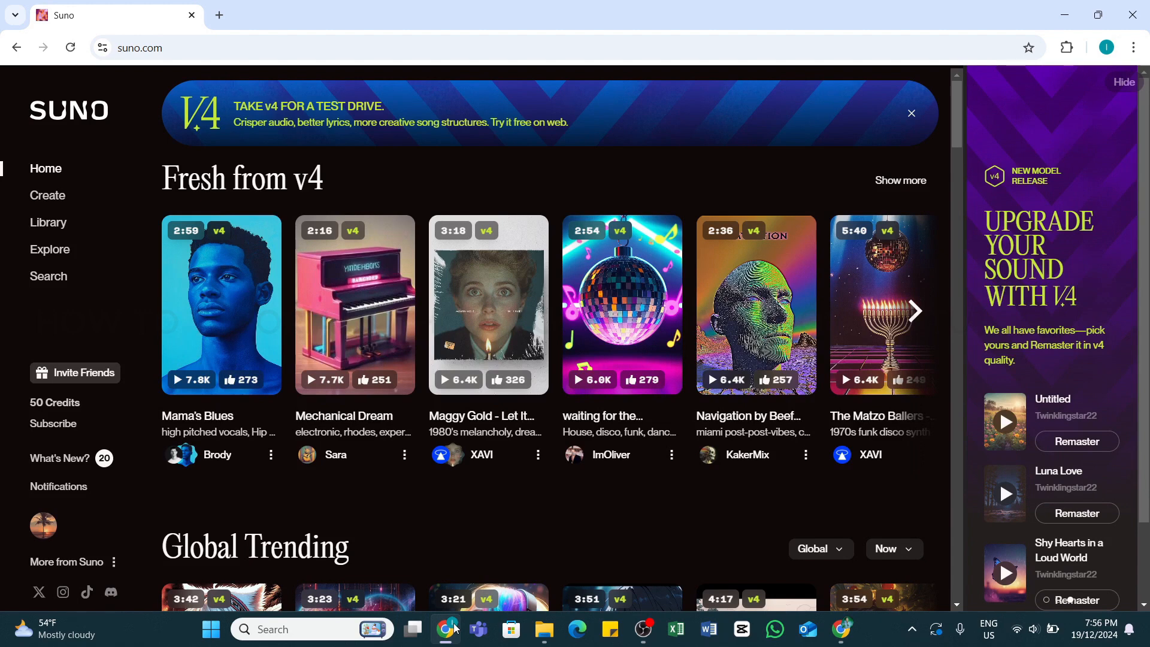
{"action": "mouse_move", "coordinate": [45, 179]}
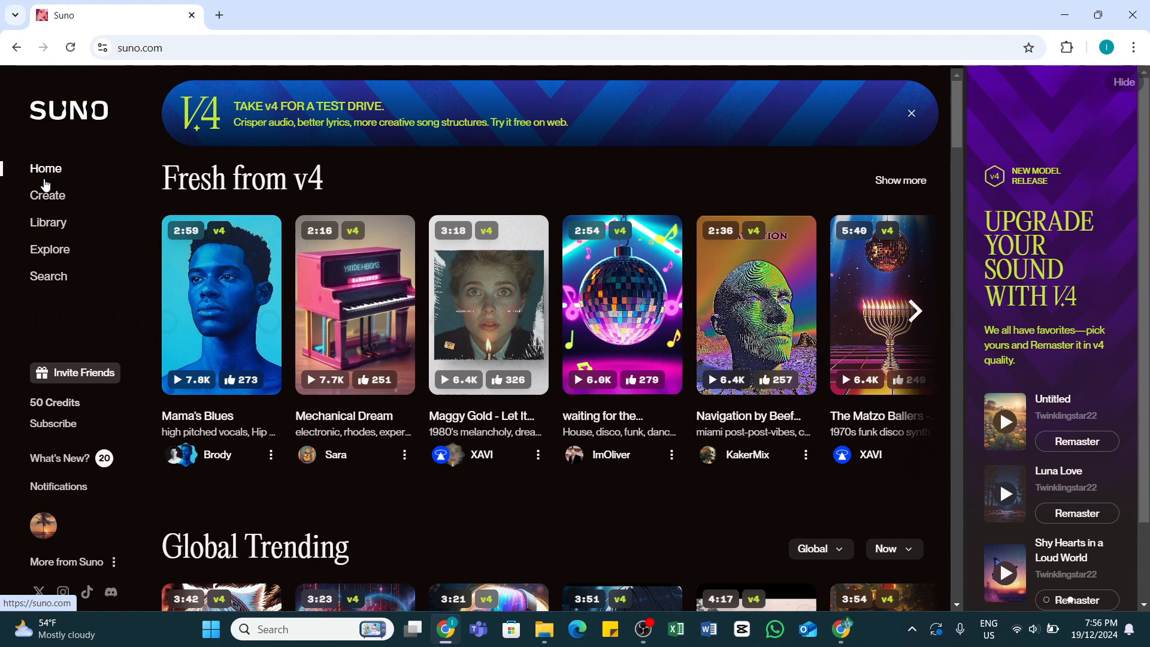
Go to the Library listing saved songs like New Adventures and Shy Hearts.
{"action": "left_click", "coordinate": [48, 223]}
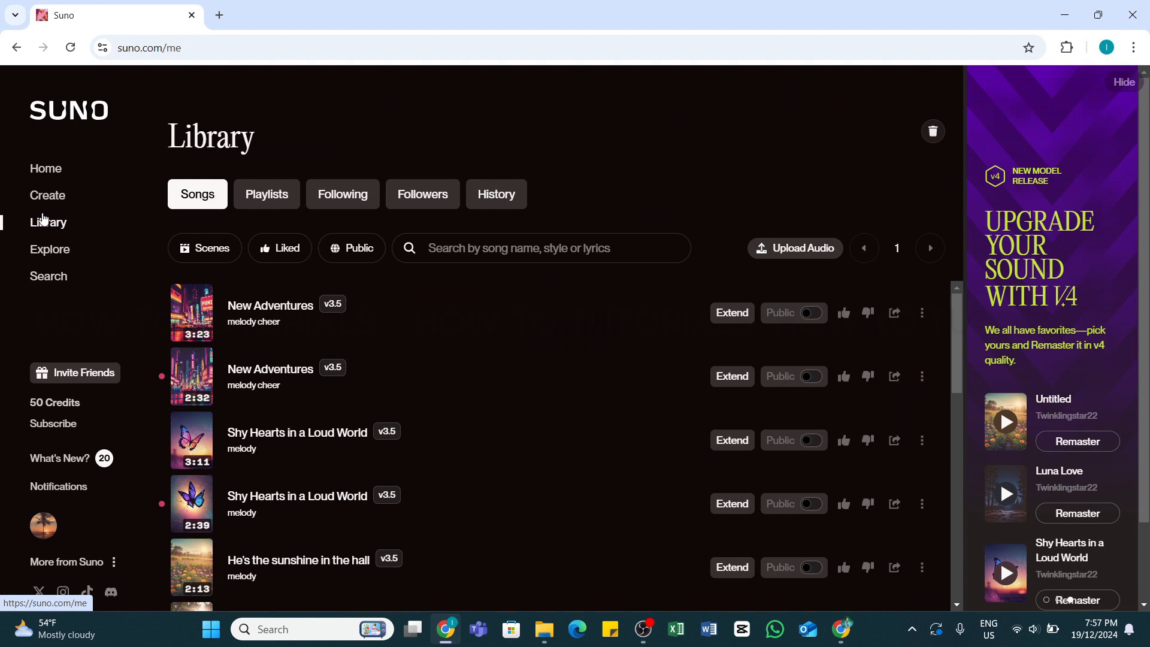
{"action": "mouse_move", "coordinate": [257, 263]}
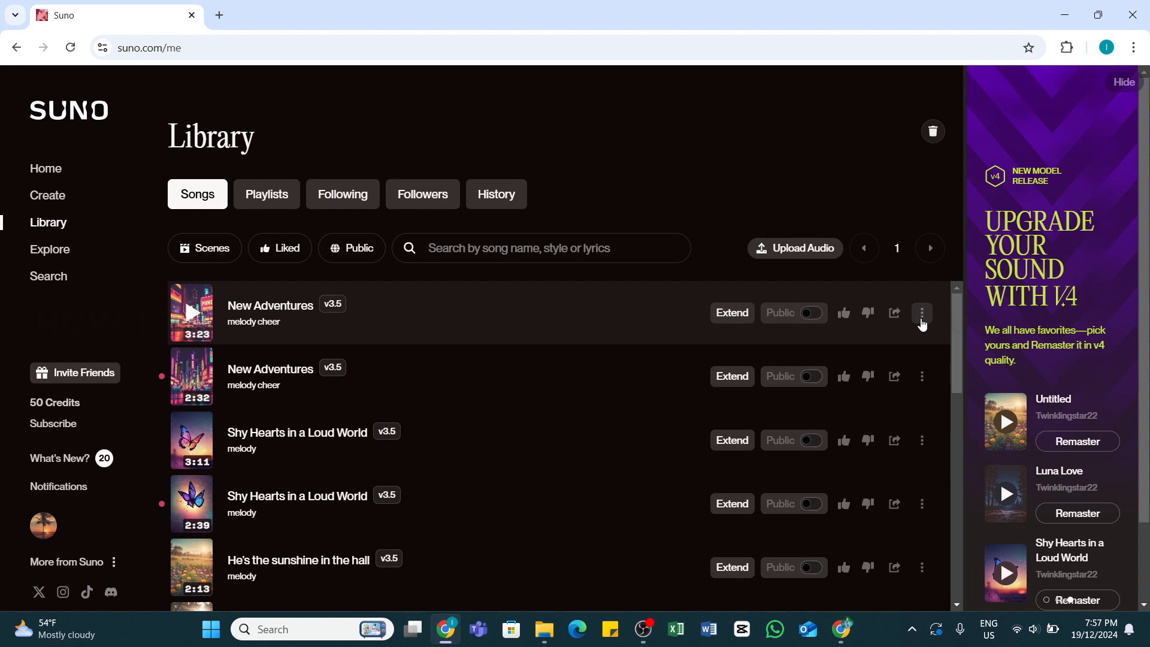
Move the 3:23 copy of New Adventures to Trash via its three-dot actions menu.
{"action": "left_click", "coordinate": [921, 313]}
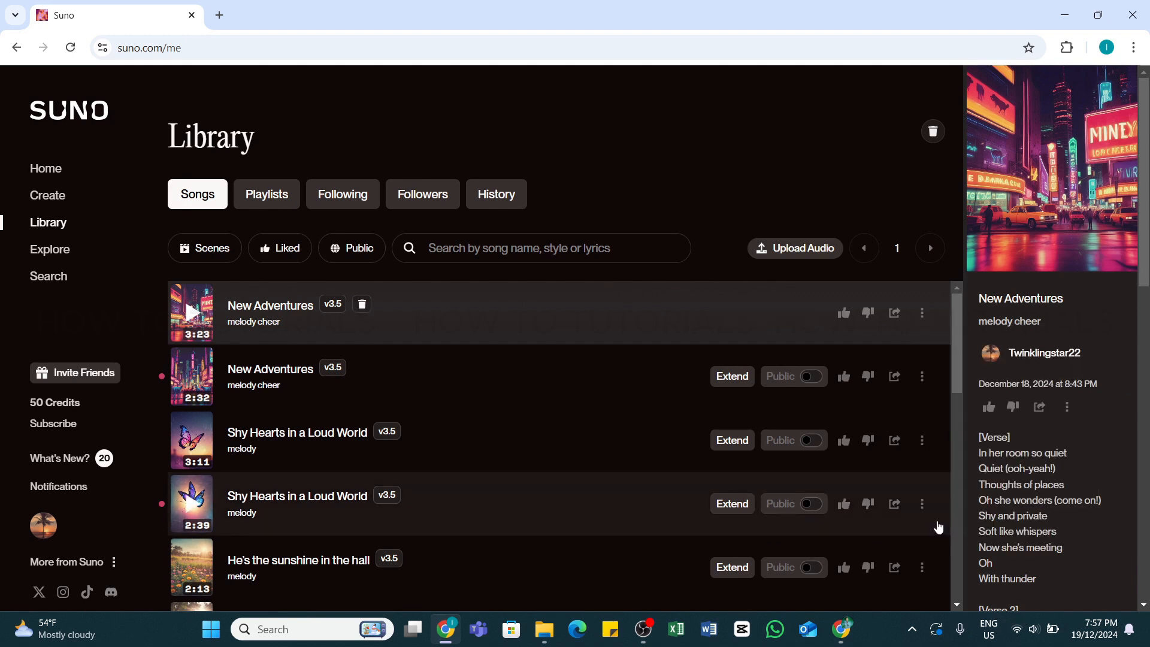
{"action": "left_click", "coordinate": [360, 304]}
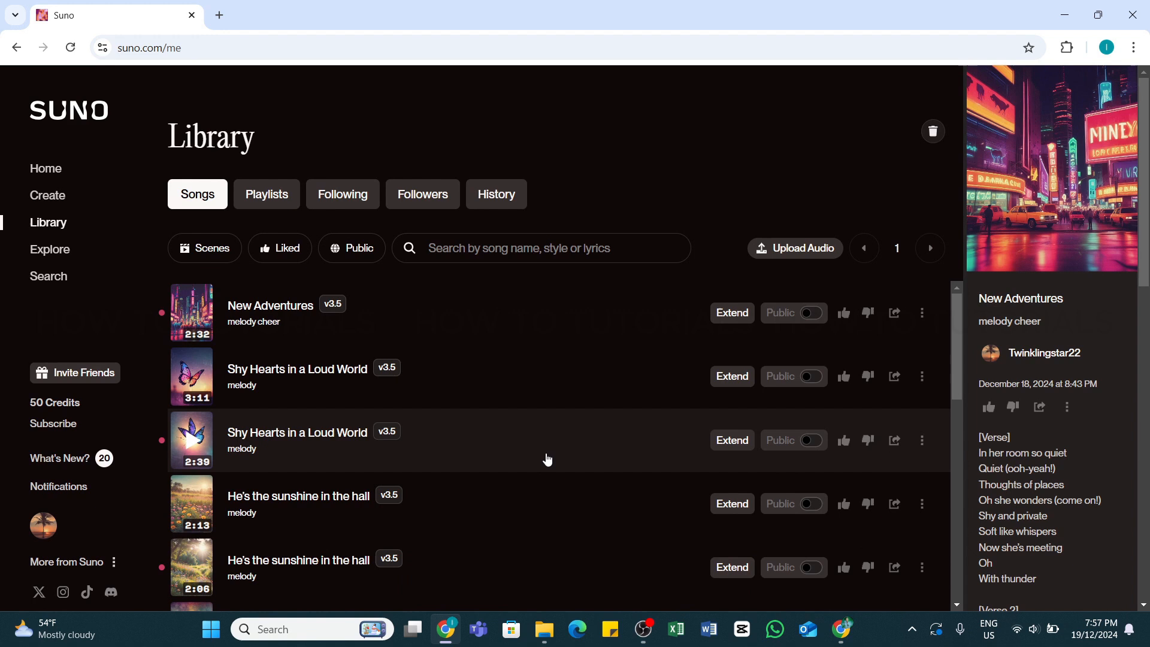
{"action": "mouse_move", "coordinate": [707, 478]}
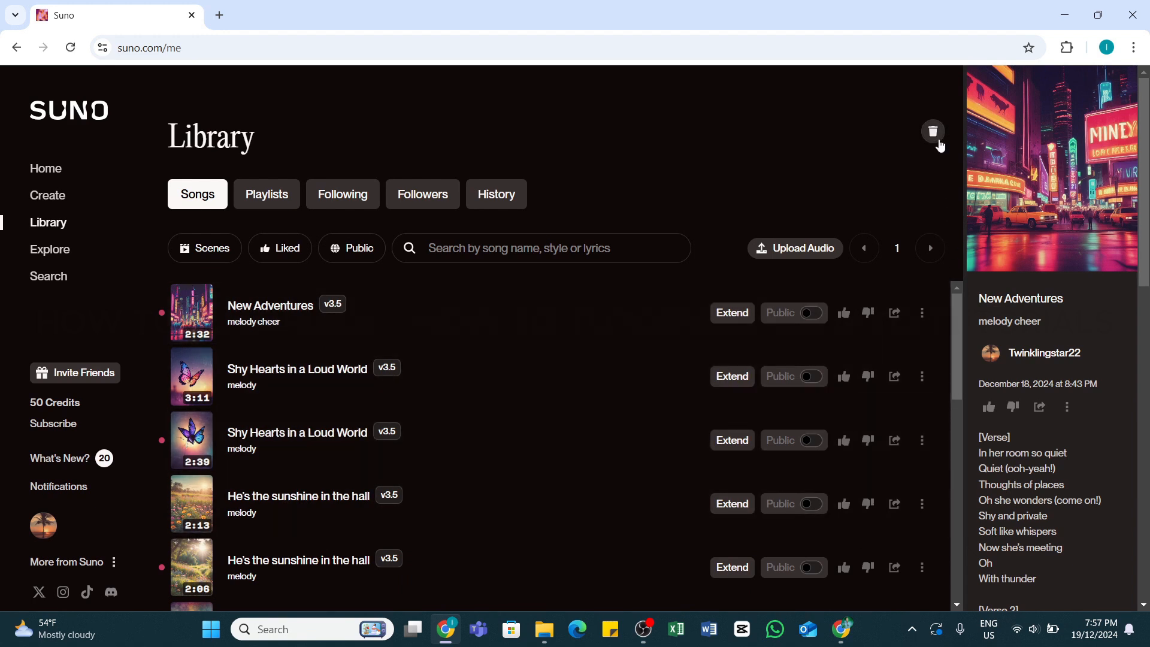
Show the Trash page and bring up the actions for the trashed New Adventures song.
{"action": "left_click", "coordinate": [933, 131]}
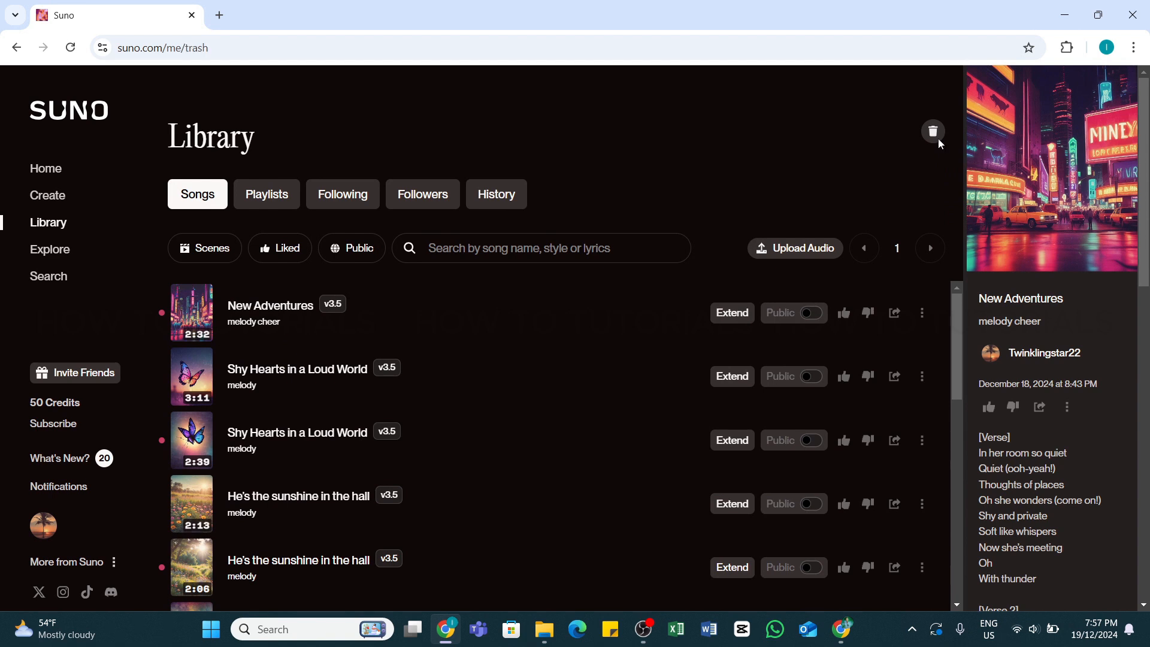
{"action": "left_click", "coordinate": [933, 132]}
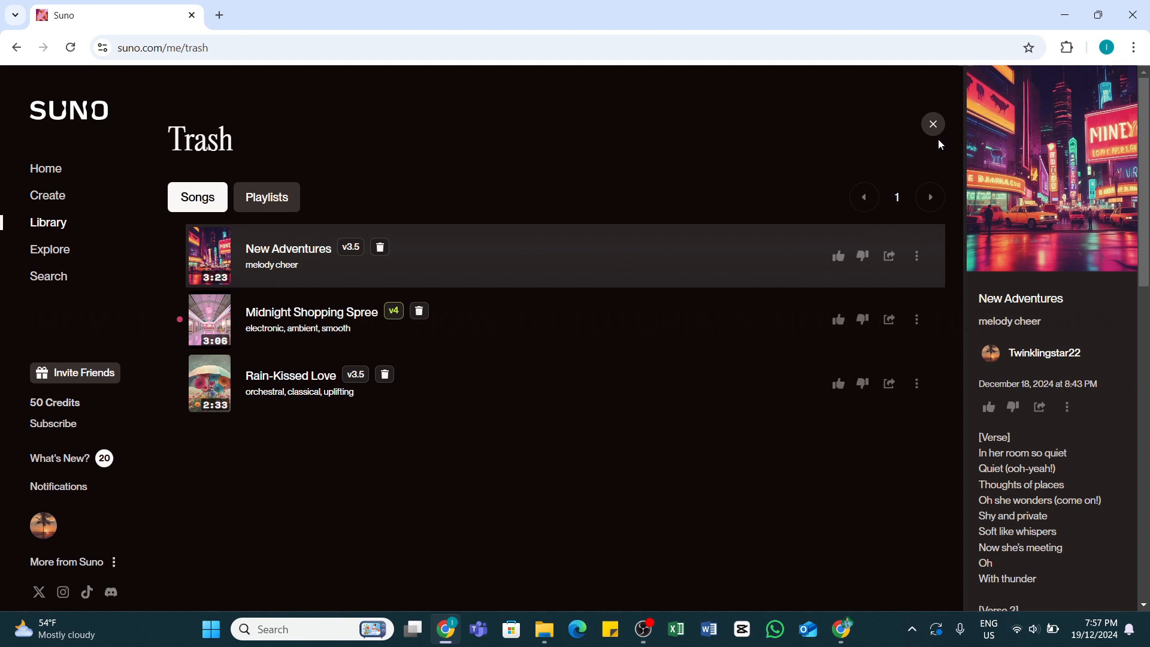
{"action": "mouse_move", "coordinate": [771, 242]}
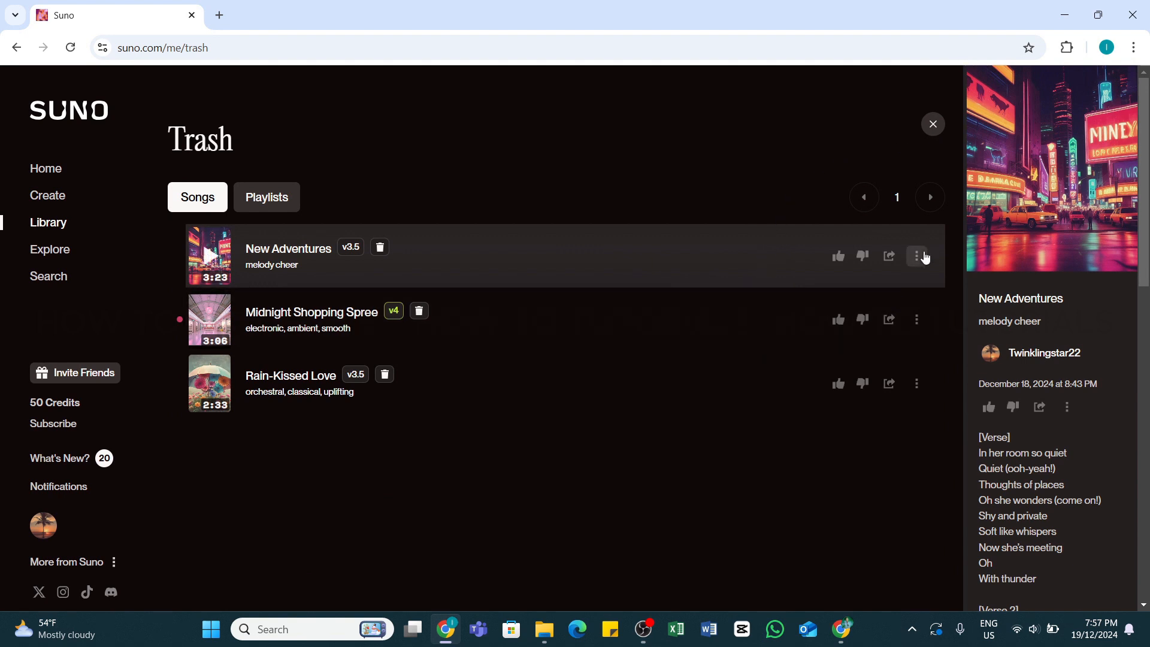
{"action": "left_click", "coordinate": [915, 255]}
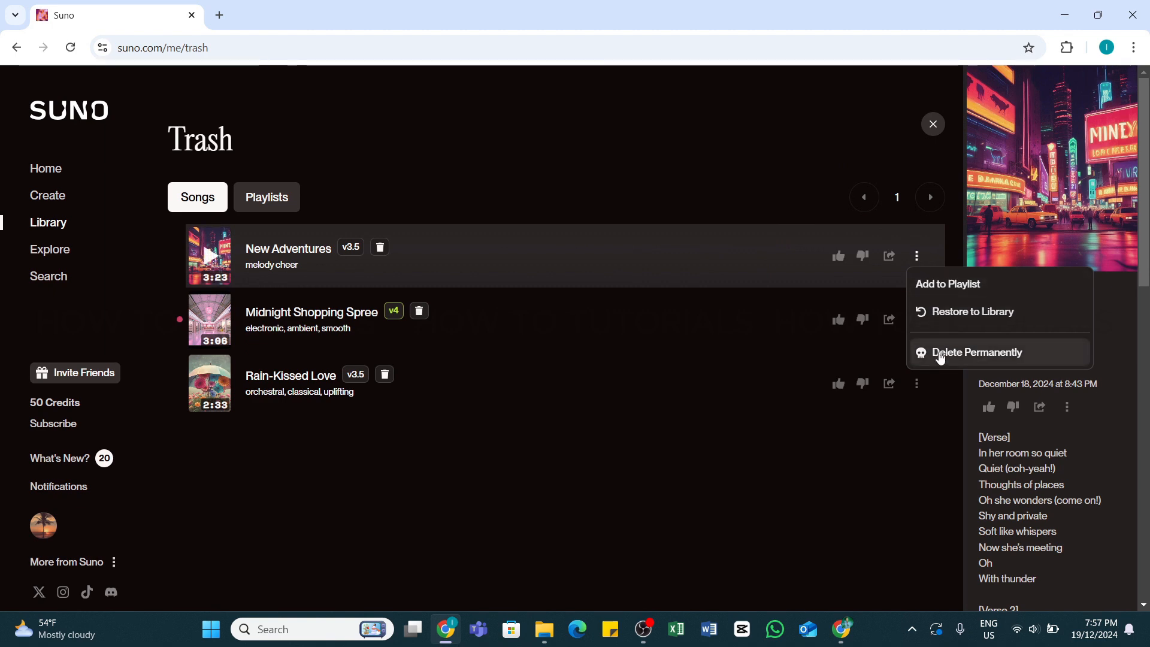
Choose Delete Permanently for New Adventures and confirm with 'Yes, I'm sure'.
{"action": "left_click", "coordinate": [975, 352]}
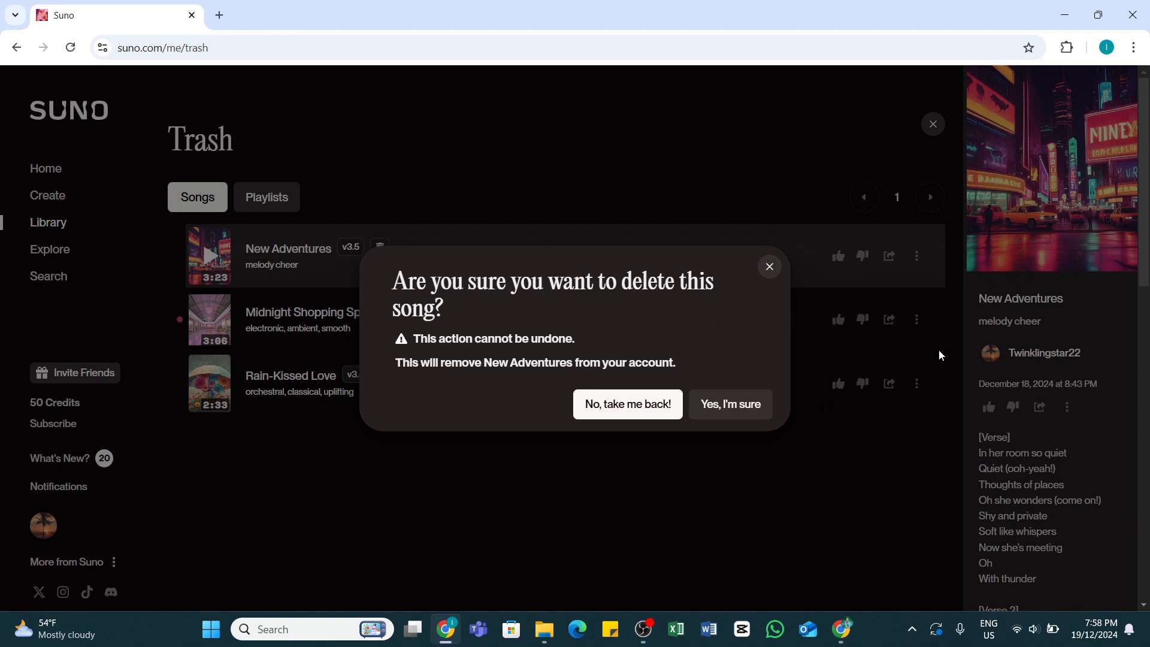
{"action": "mouse_move", "coordinate": [729, 404]}
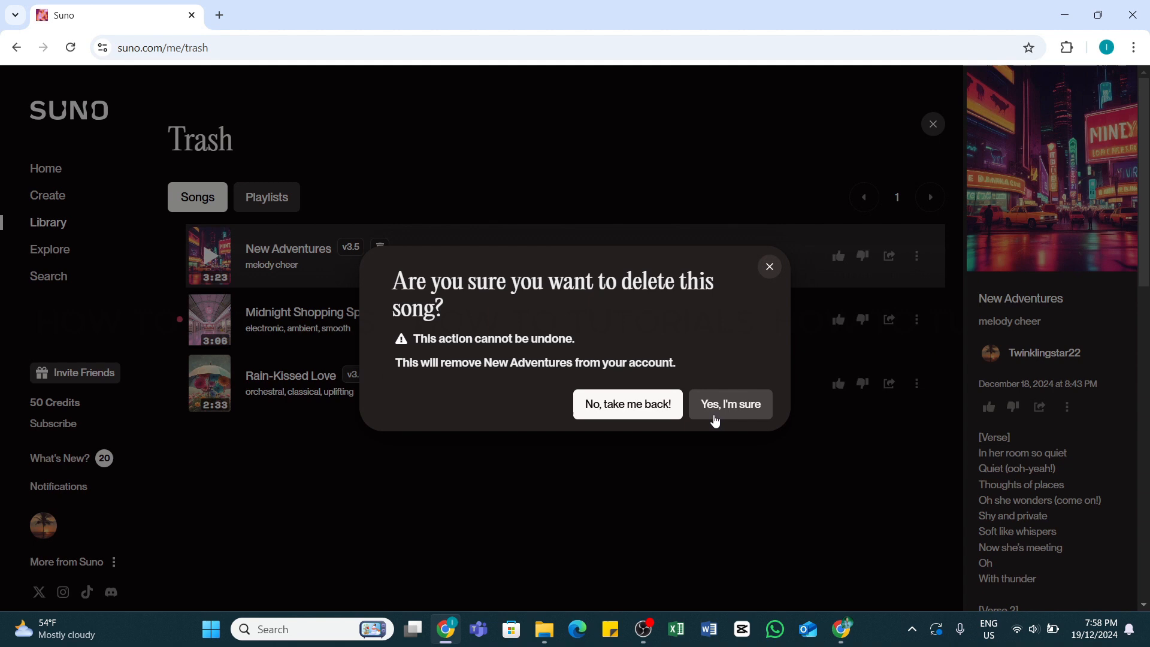
{"action": "left_click", "coordinate": [728, 404]}
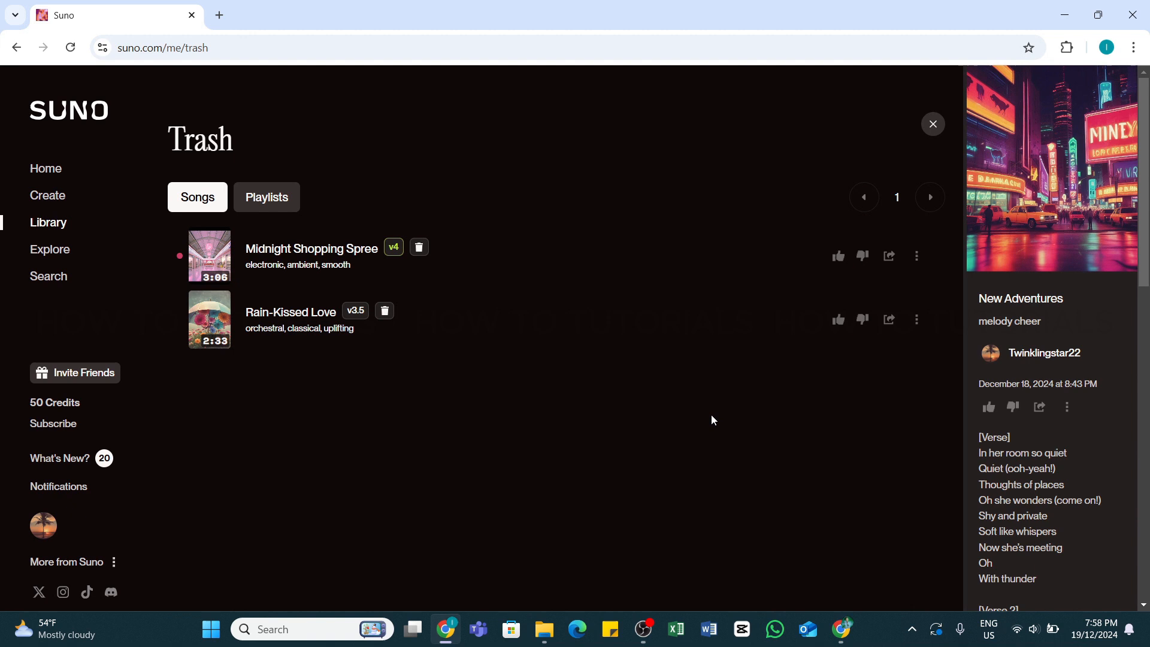
Bring up the three-dot actions for the trashed Midnight Shopping Spree song.
{"action": "left_click", "coordinate": [915, 256]}
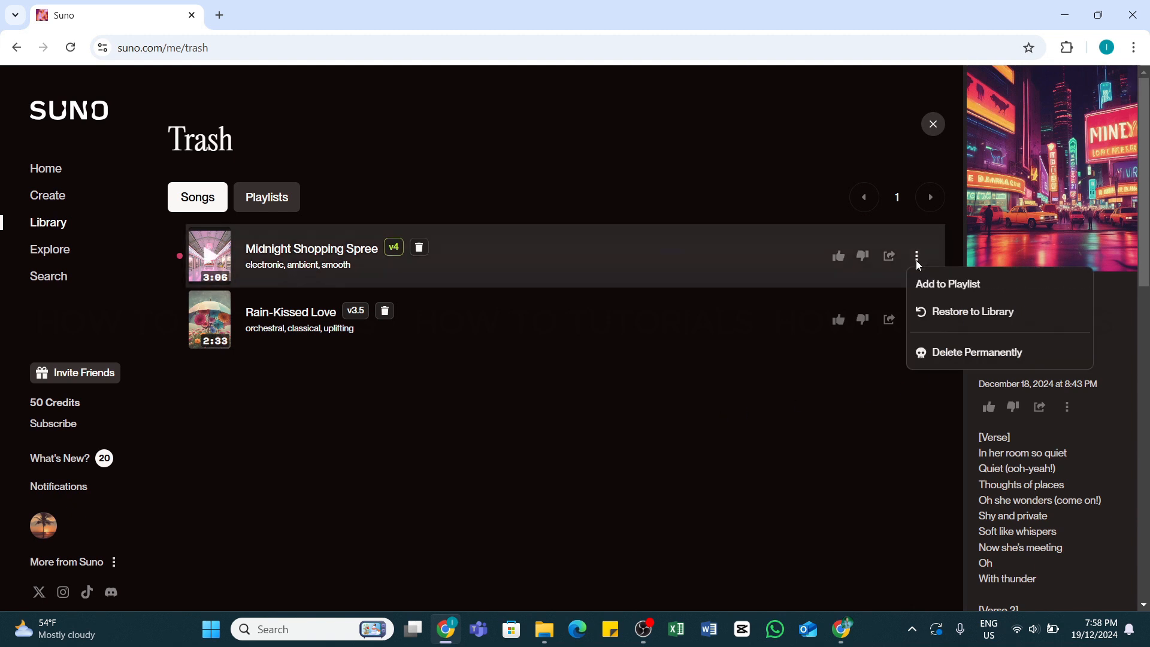
{"action": "mouse_move", "coordinate": [936, 321]}
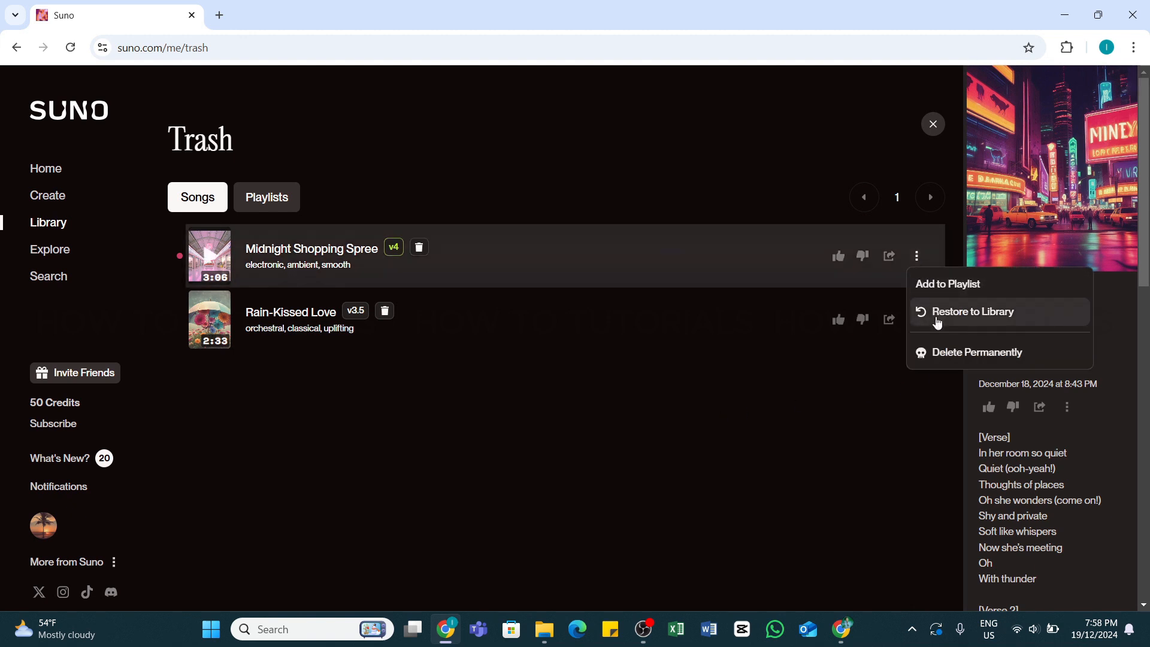
{"action": "mouse_move", "coordinate": [796, 372]}
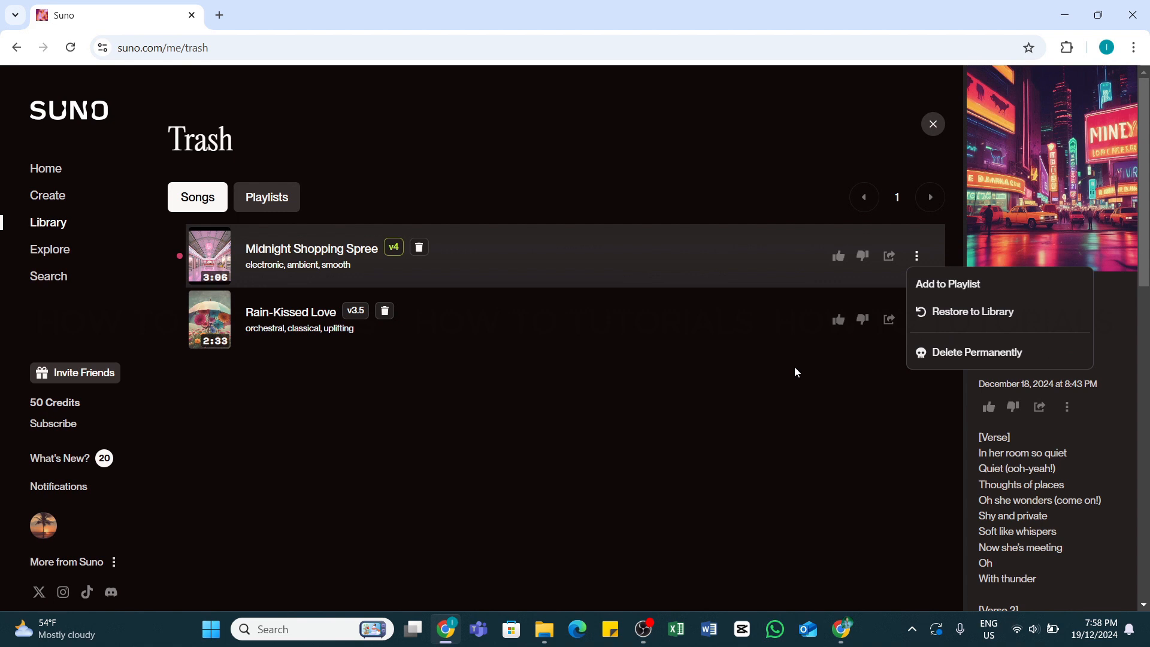